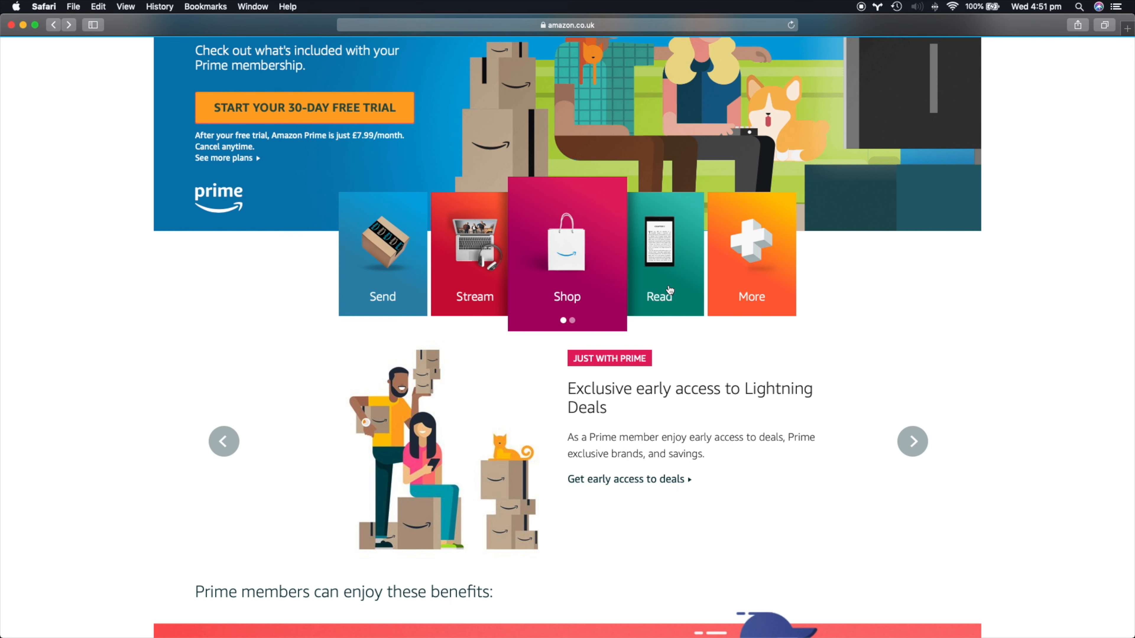
Step: Open the Prime Day deals page from the Amazon Prime page
click(751, 250)
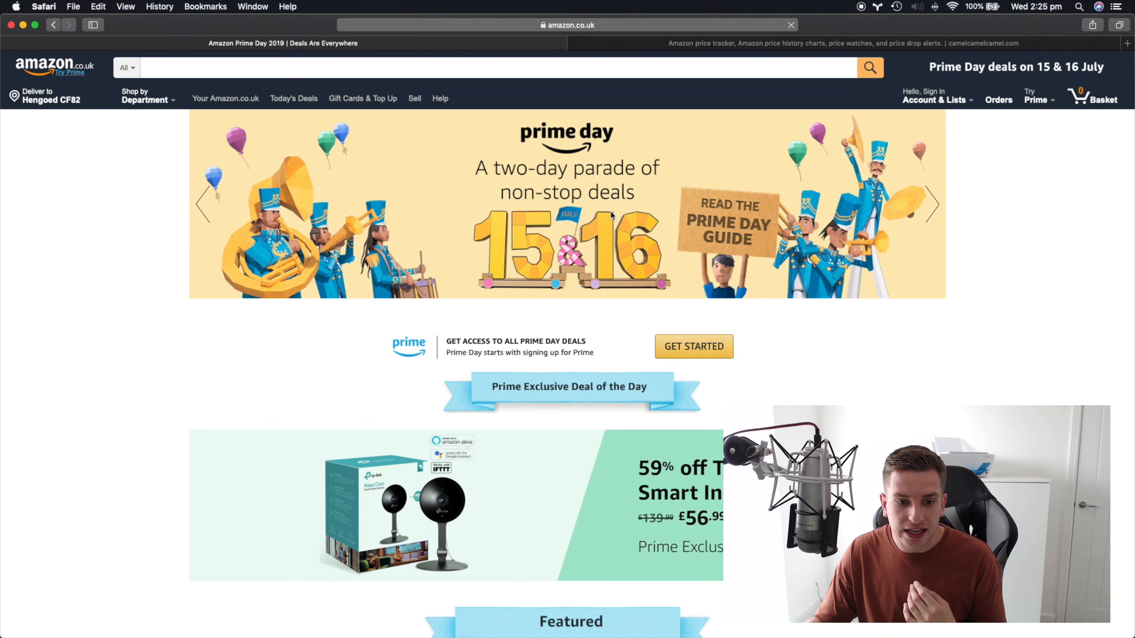
Step: Open the TP-Link KC120 camera Deal of the Day banner from the Prime Exclusive deals
scroll(down, 3)
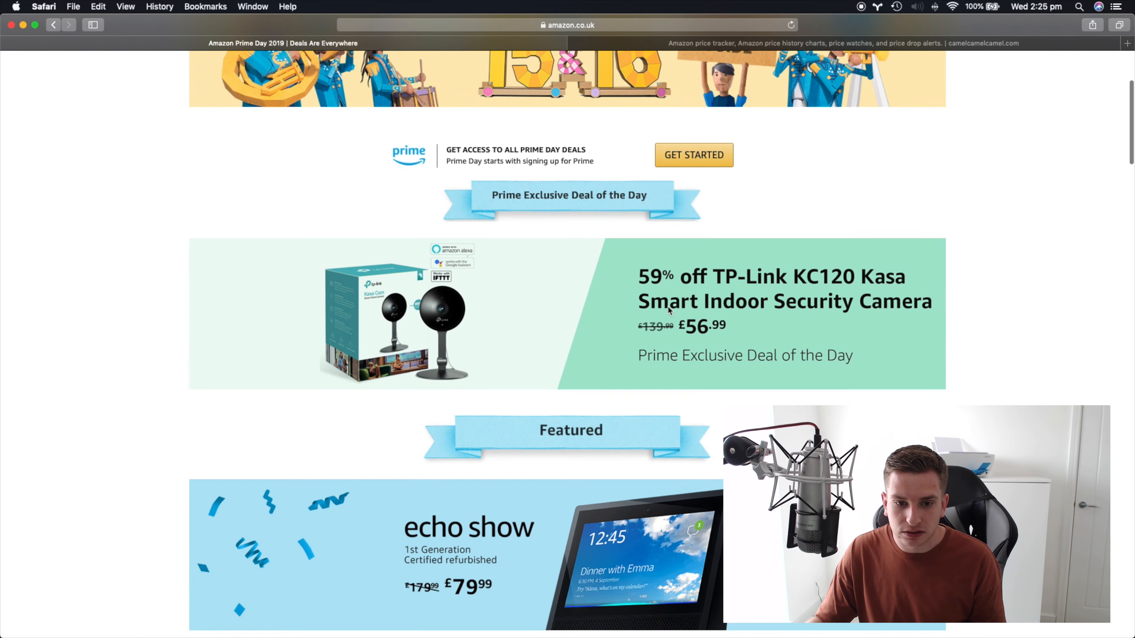
scroll(down, 3)
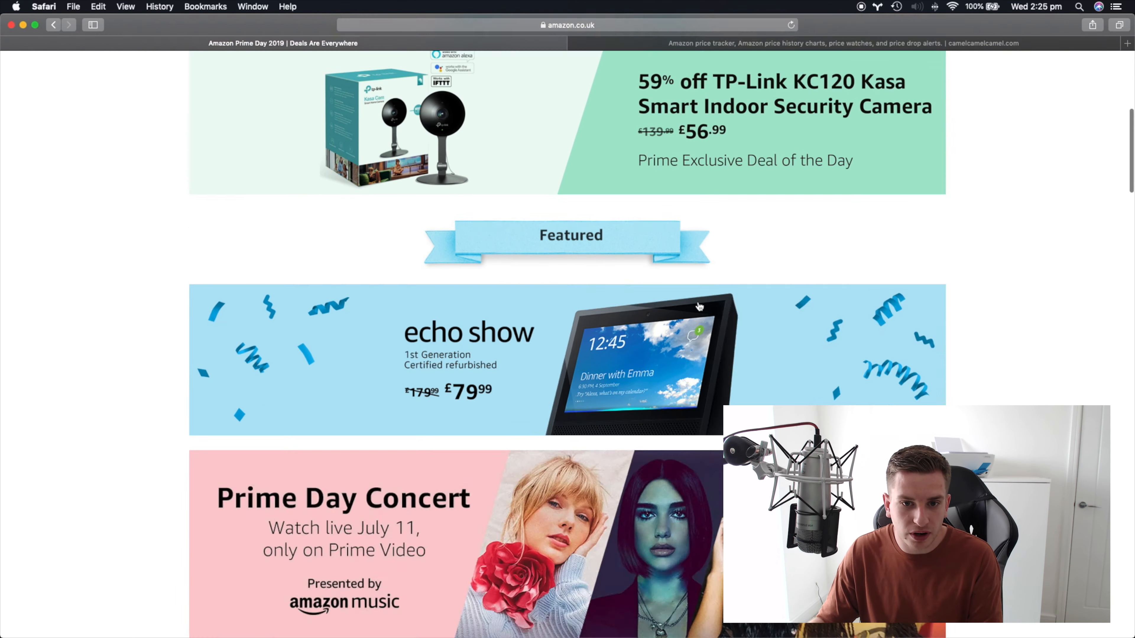
scroll(up, 3)
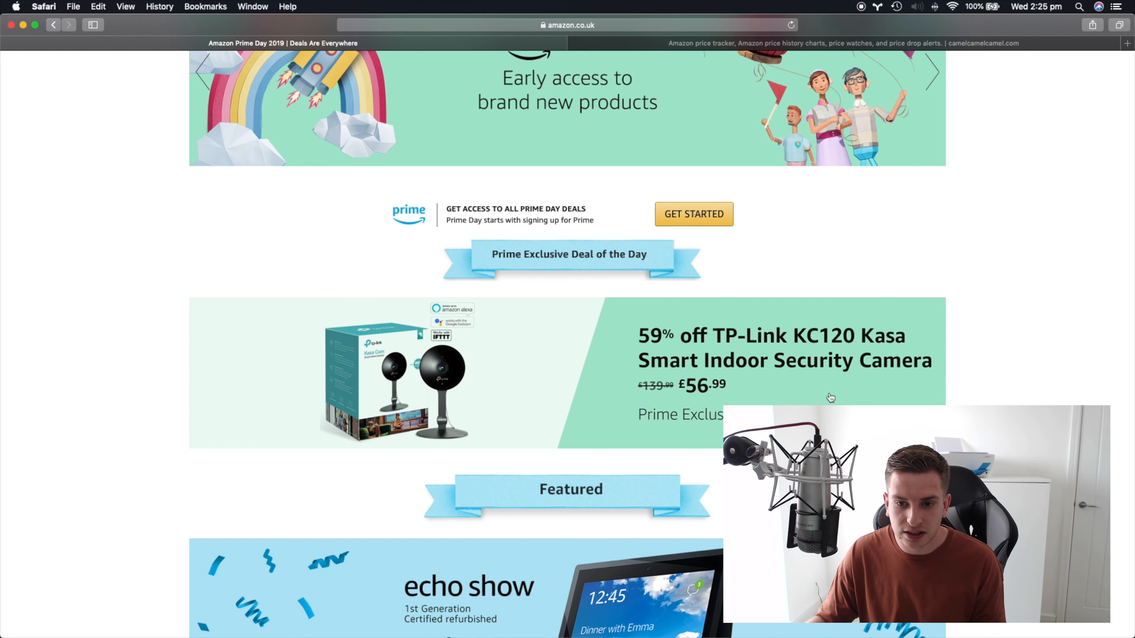
mouse_move(473, 376)
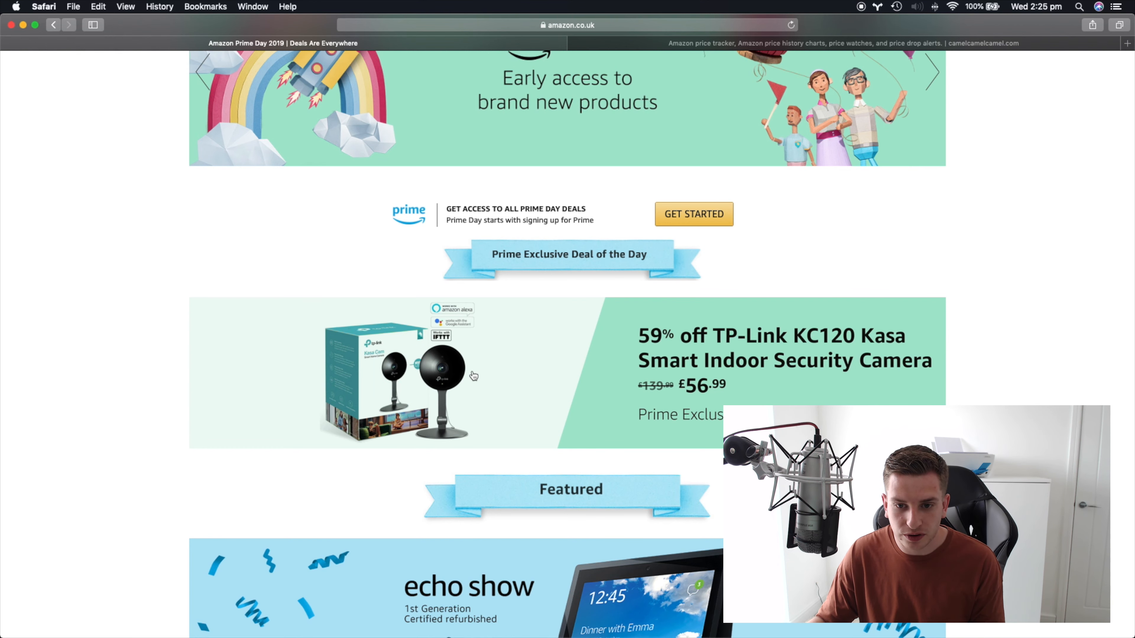
click(474, 376)
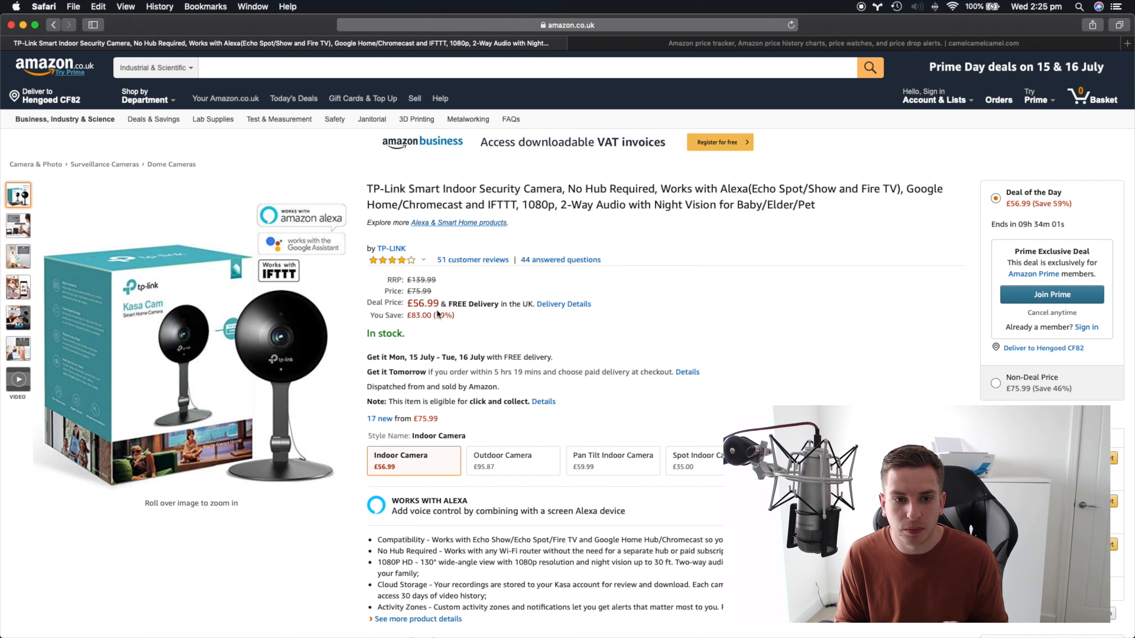
Step: Select the camera's regular price and copy the product page URL from the address bar
double_click(422, 304)
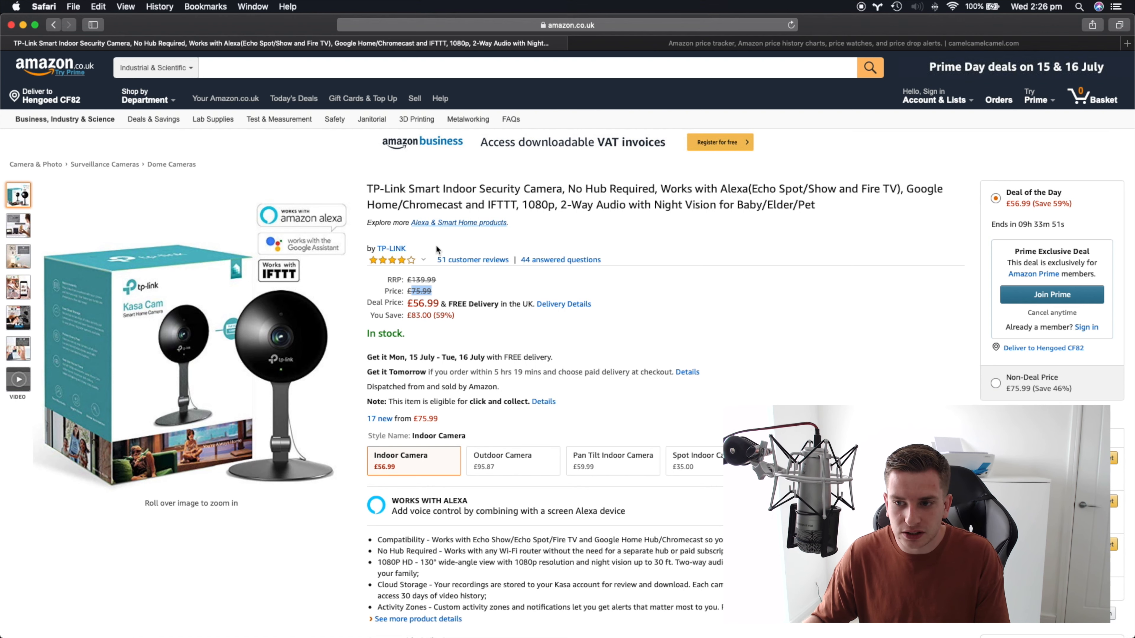
click(568, 25)
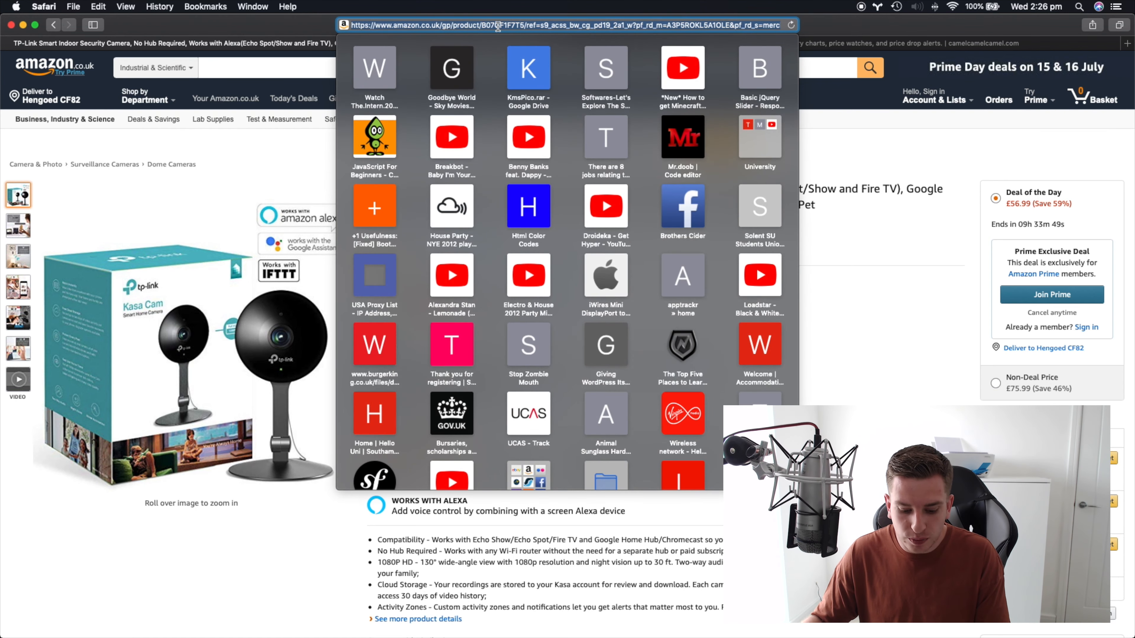
right_click(498, 25)
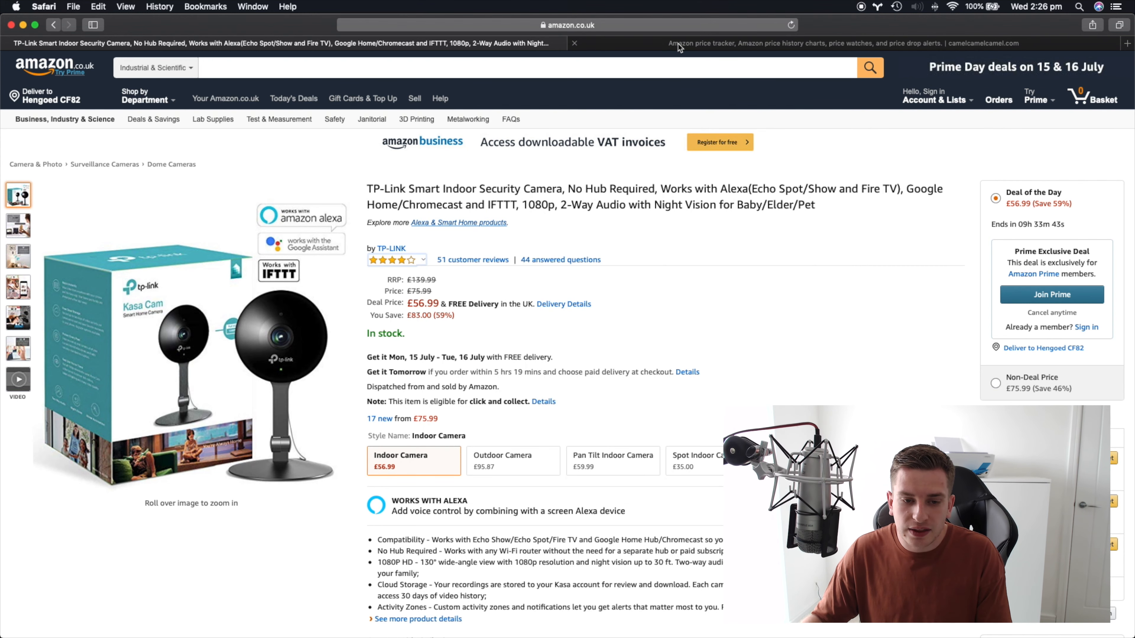
mouse_move(678, 46)
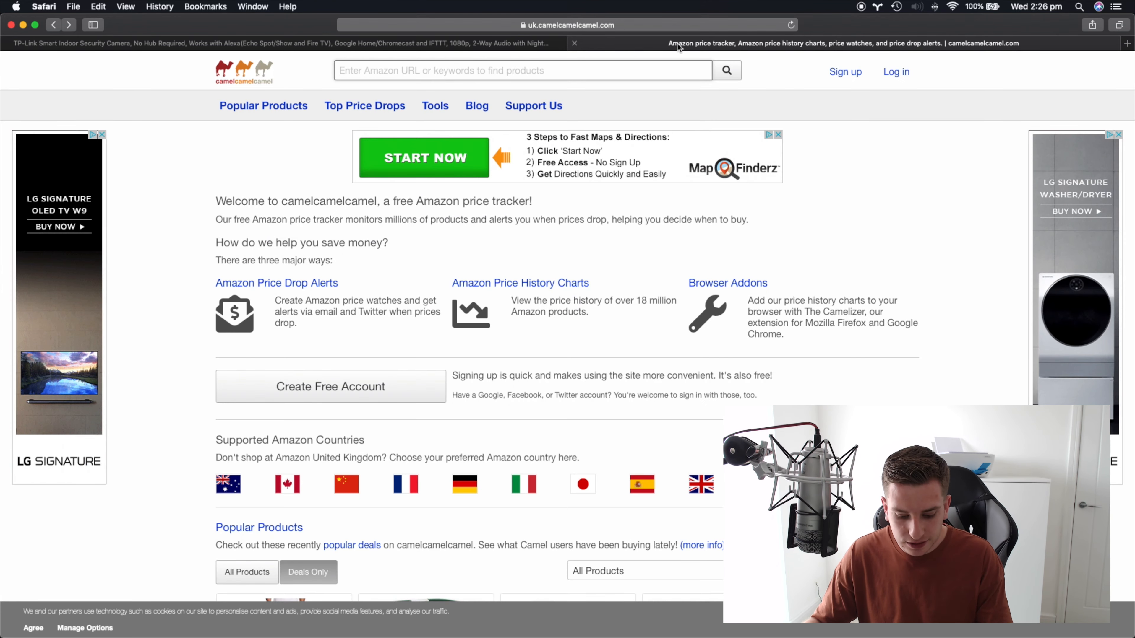
scroll(down, 3)
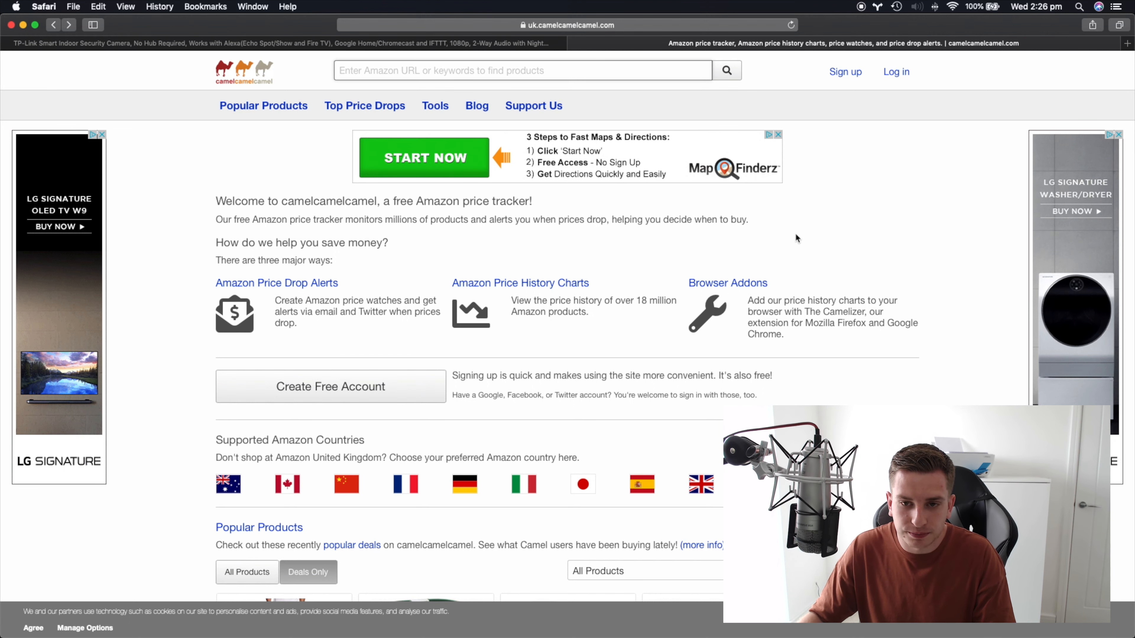
mouse_move(800, 236)
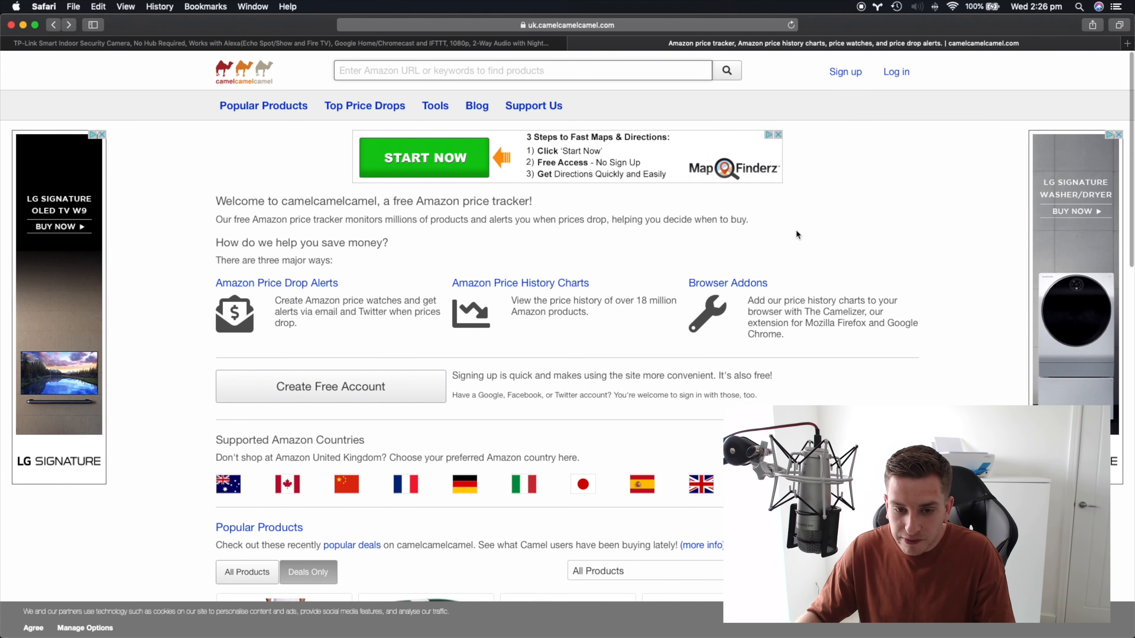
click(488, 72)
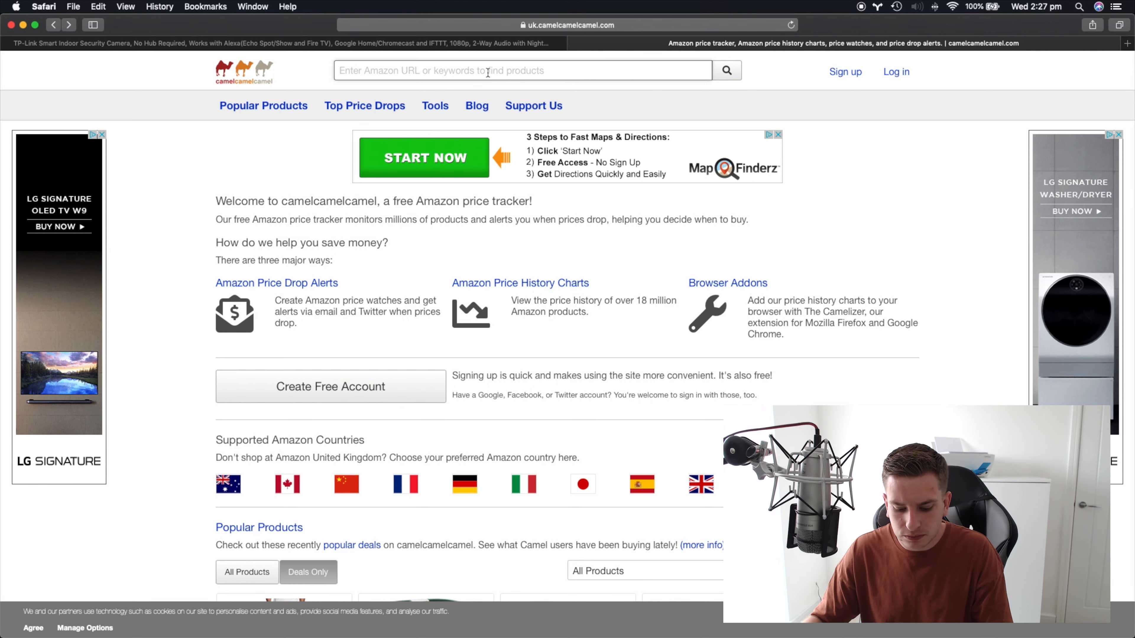
Step: Search camelcamelcamel with the pasted Amazon product URL to load the camera's price history
text(_rd_t=101&pf_rd_p=b74486a3-2d2c-417e-8a04-39e872c72cb6&pf_rd_i=10157705031)
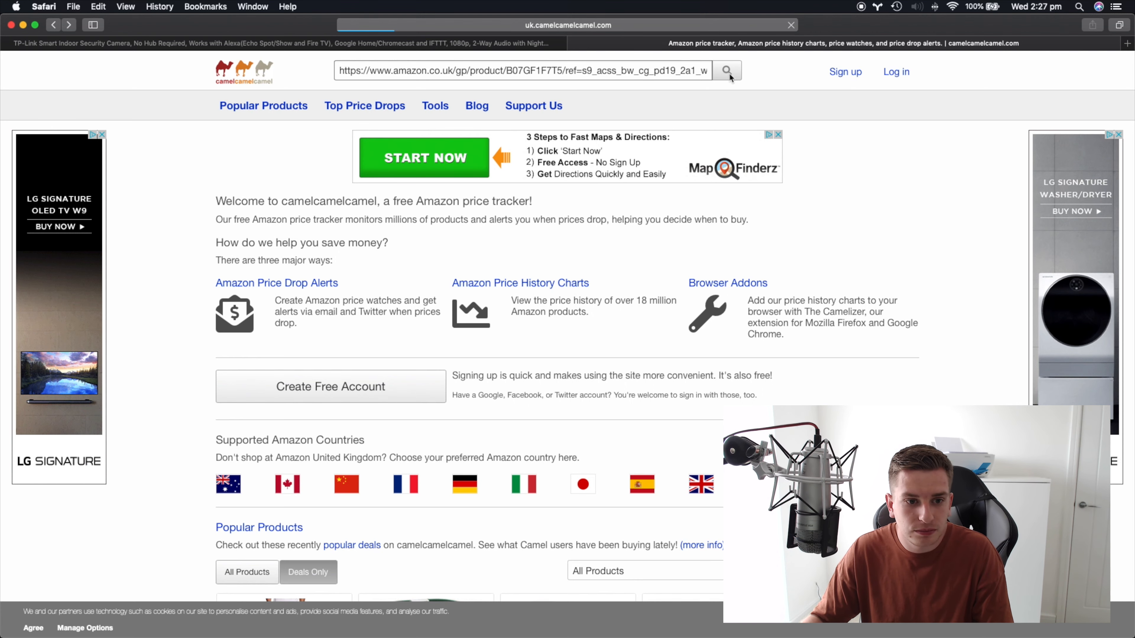
click(726, 71)
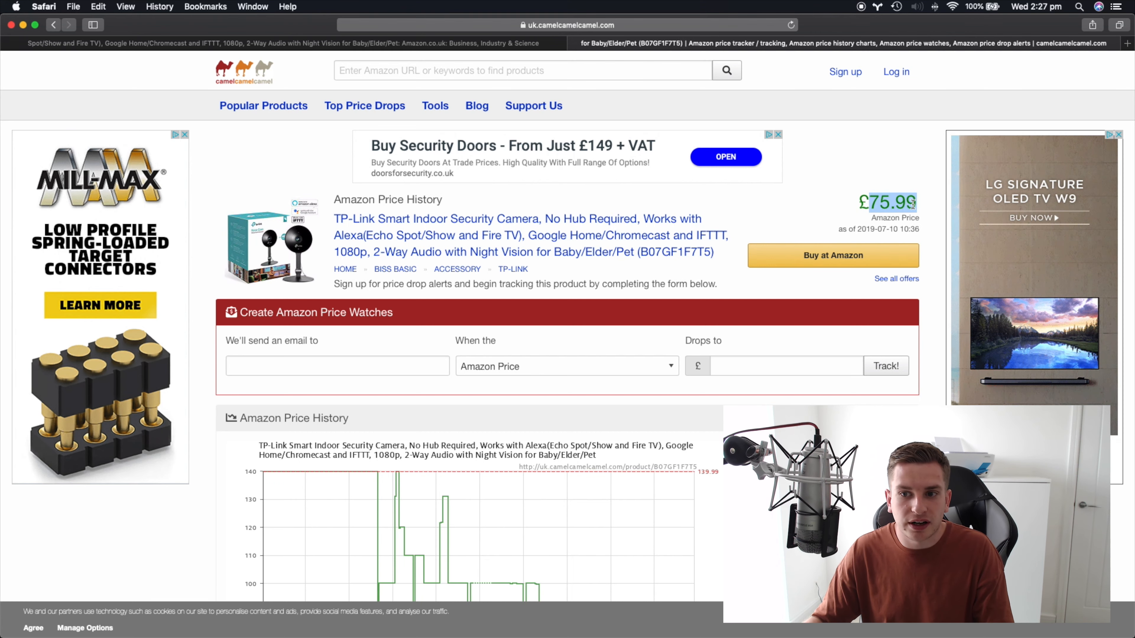
Step: Scroll to the Amazon Price History chart showing lowest £63.99 and highest £139.99
scroll(down, 3)
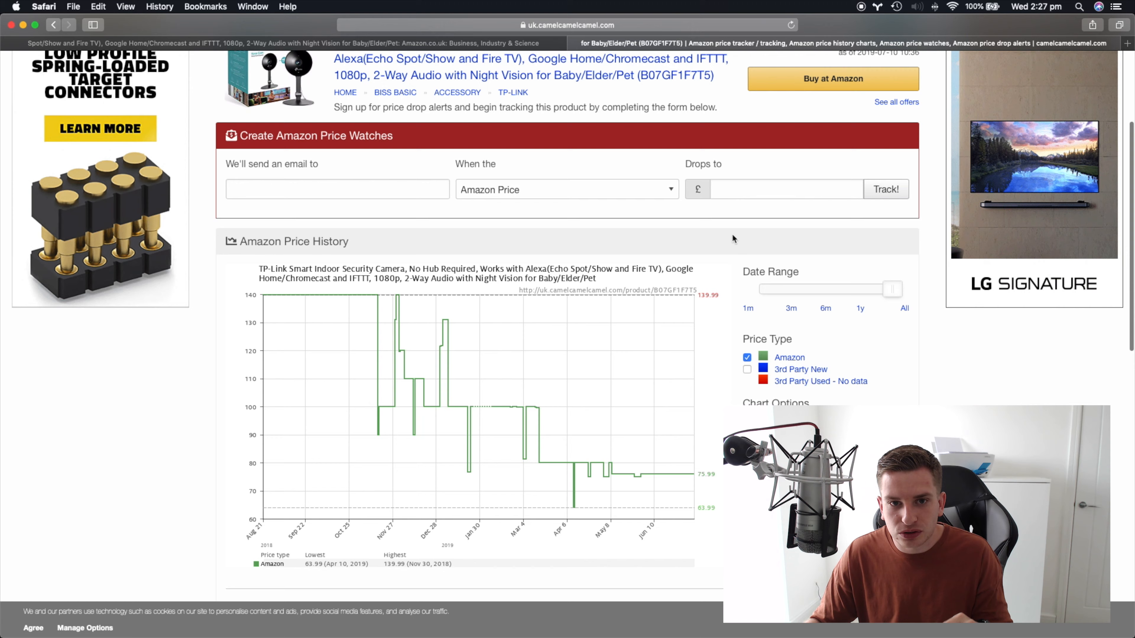
scroll(up, 3)
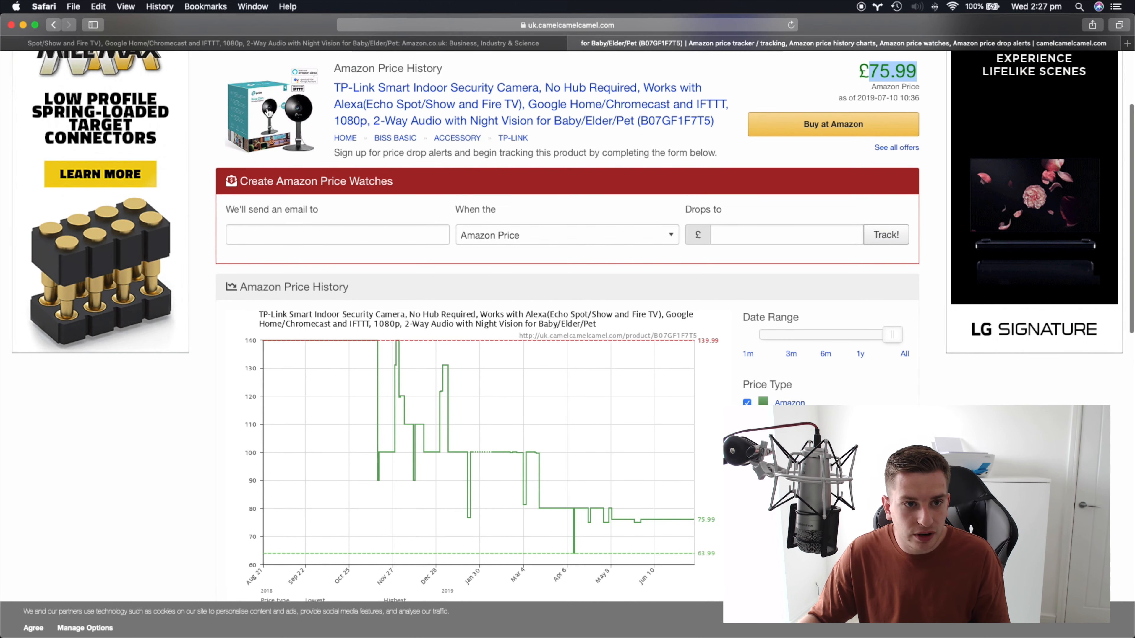
scroll(down, 3)
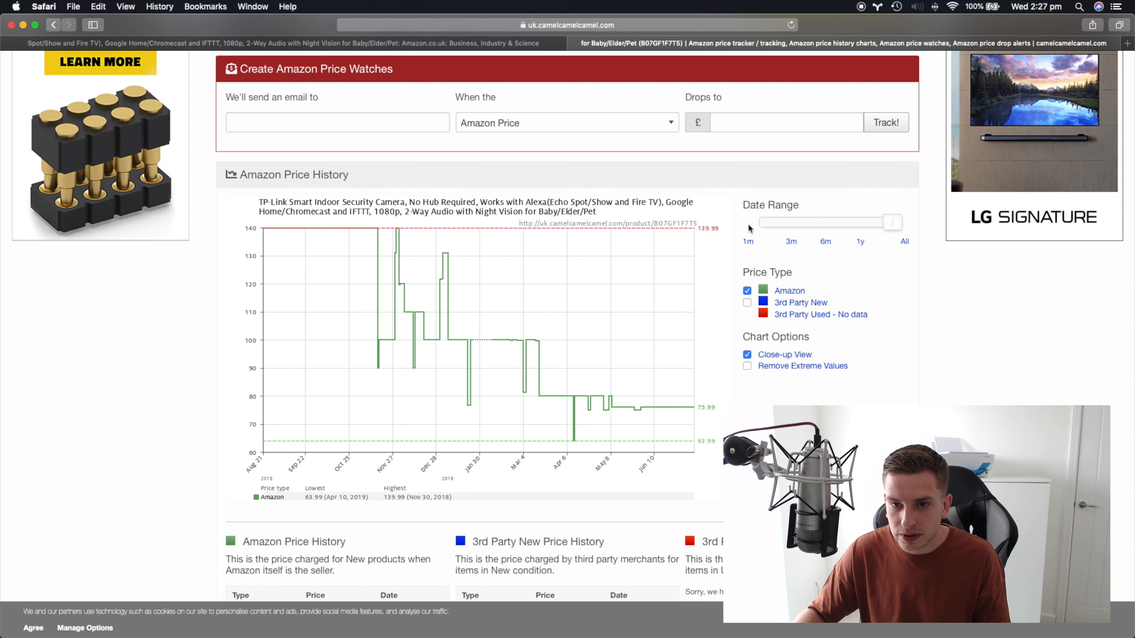
scroll(down, 3)
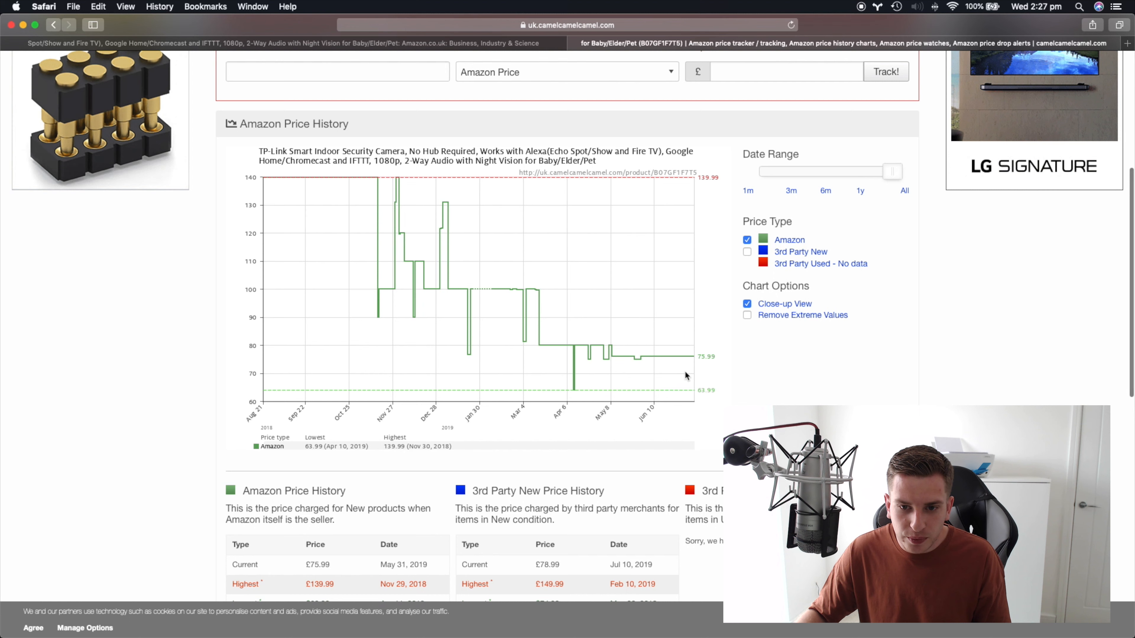
mouse_move(617, 374)
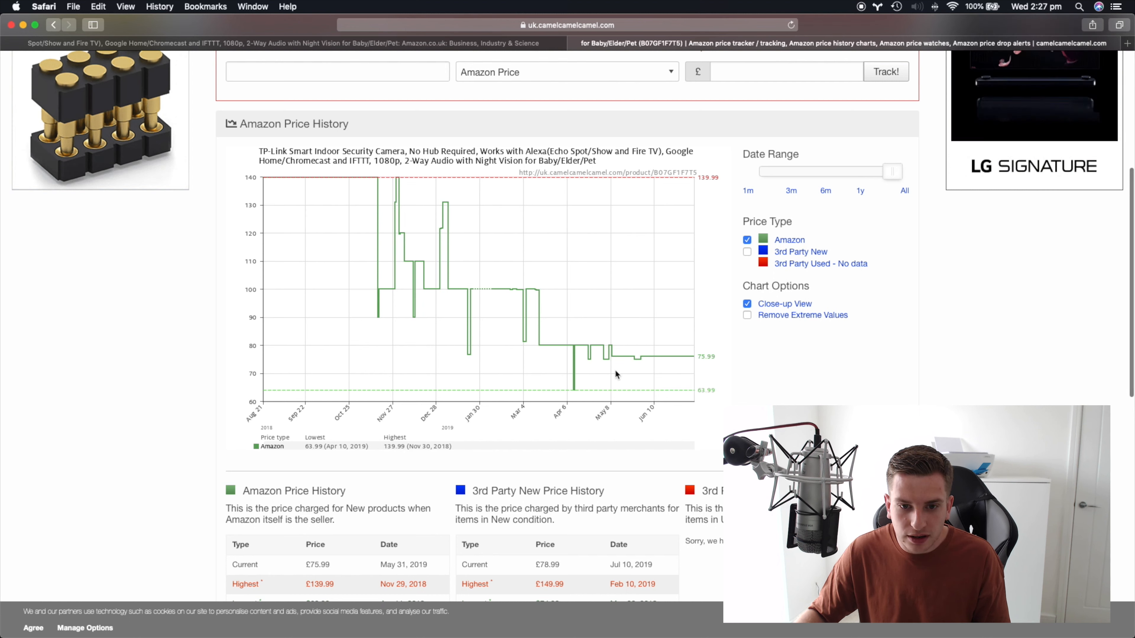
mouse_move(671, 364)
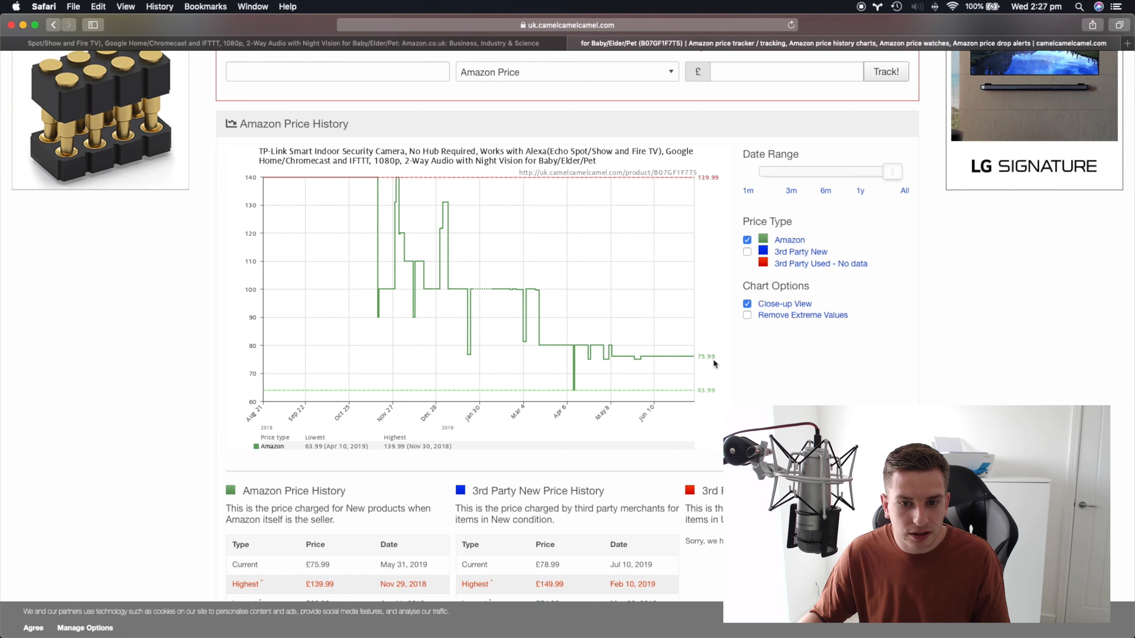
mouse_move(702, 397)
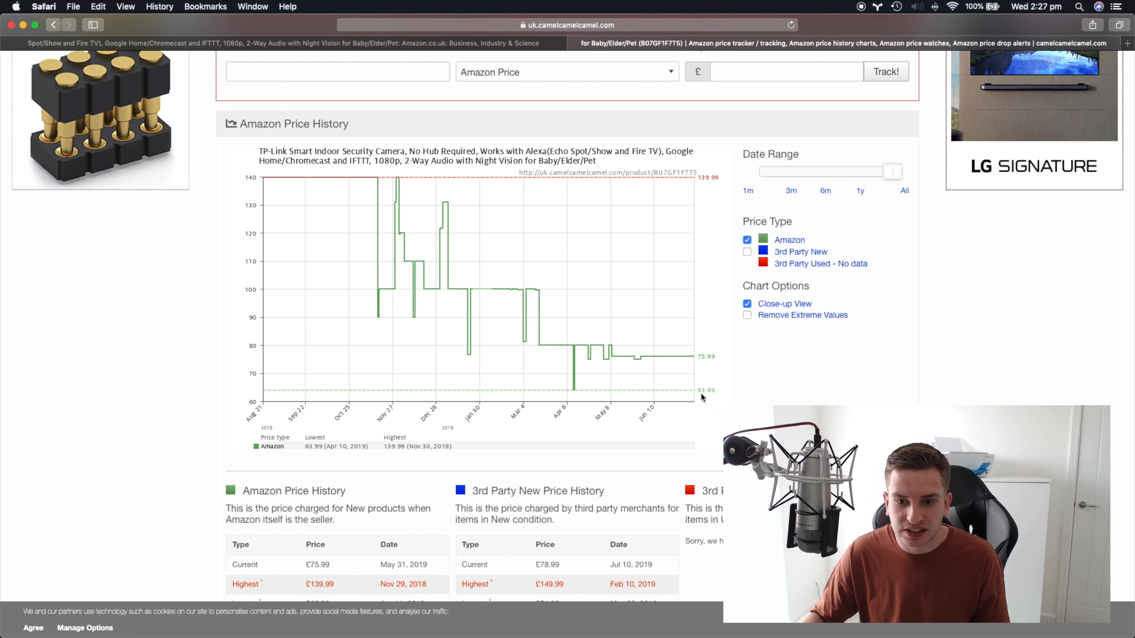
scroll(down, 3)
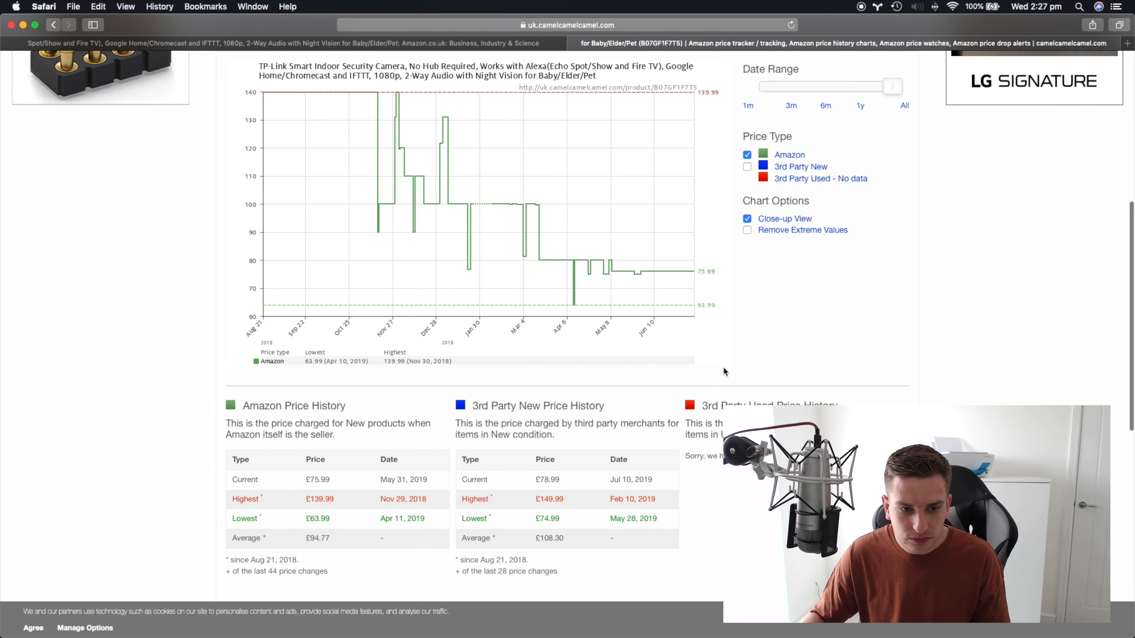
scroll(down, 3)
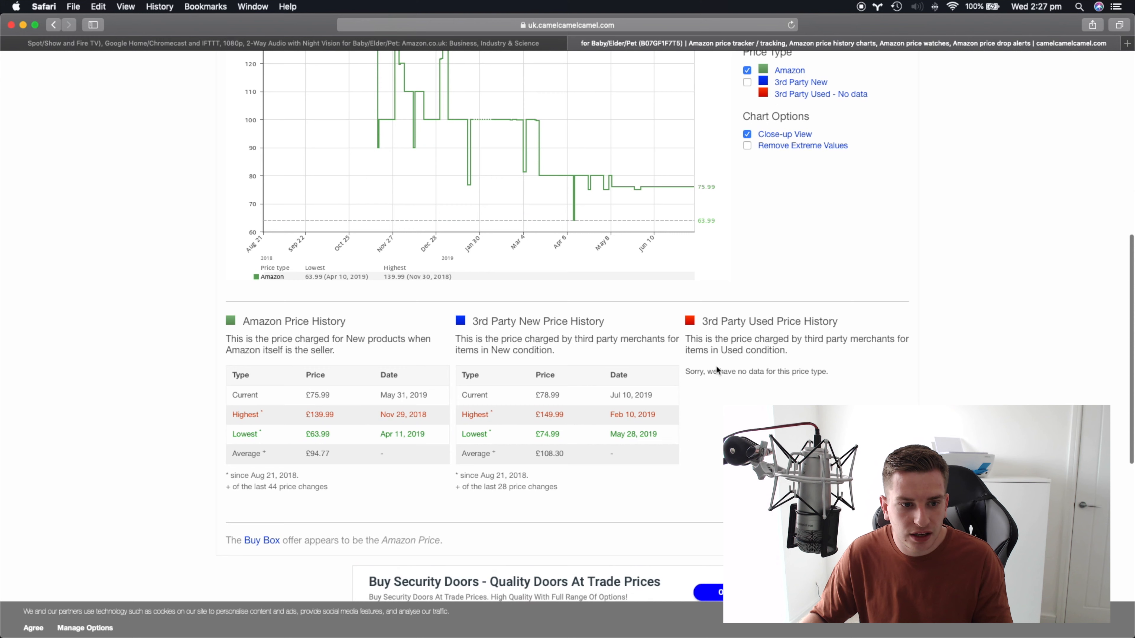
mouse_move(337, 457)
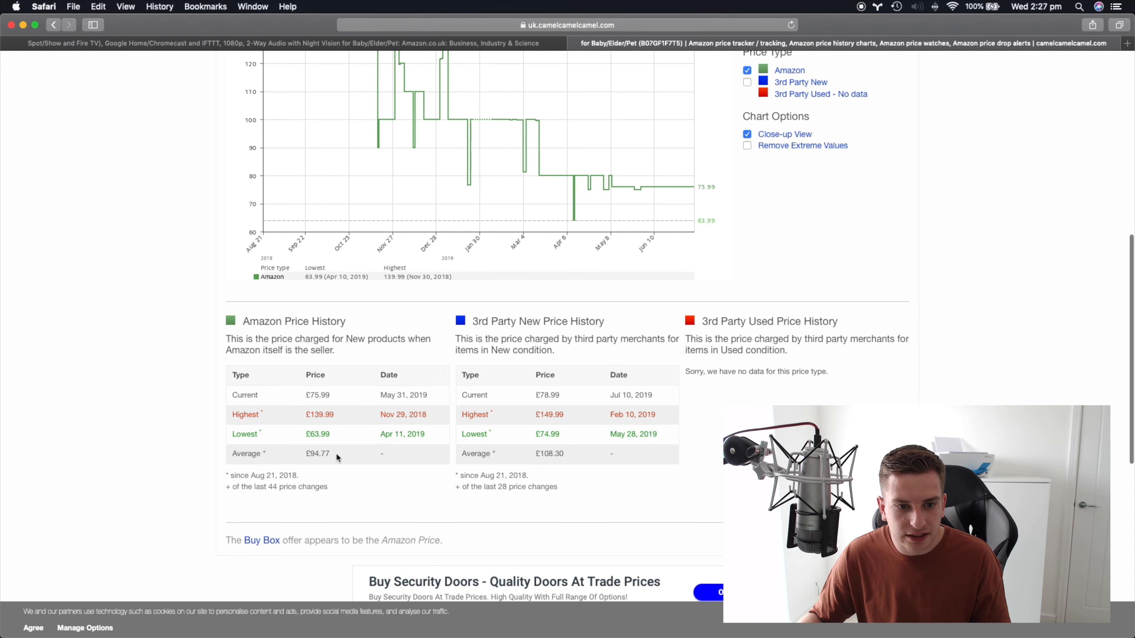
scroll(down, 3)
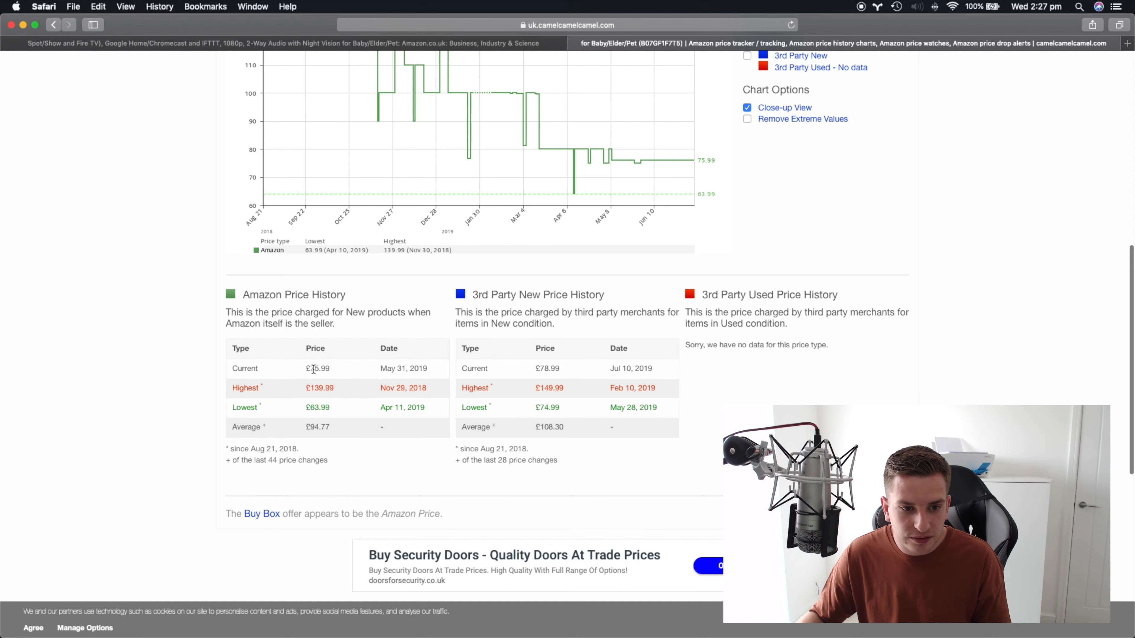
double_click(387, 388)
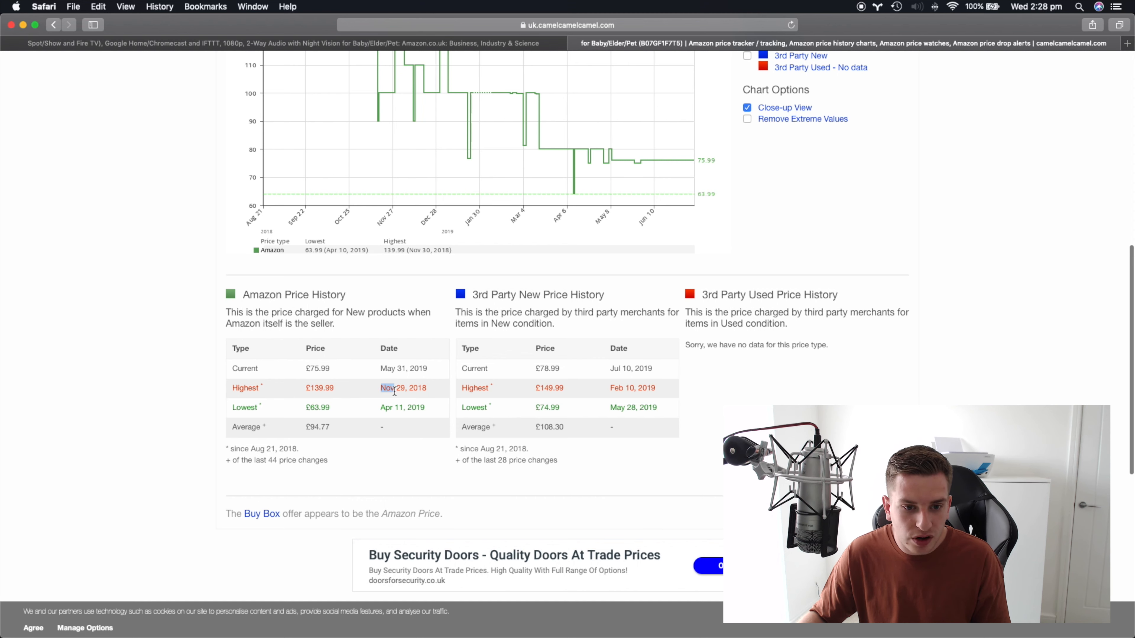
double_click(420, 388)
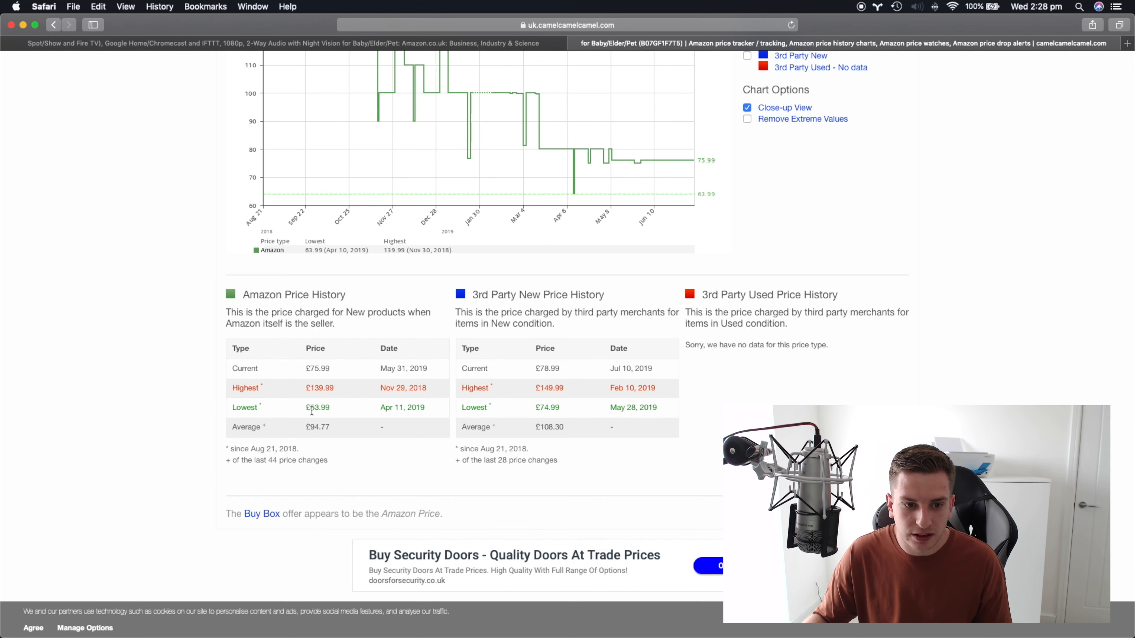
double_click(386, 407)
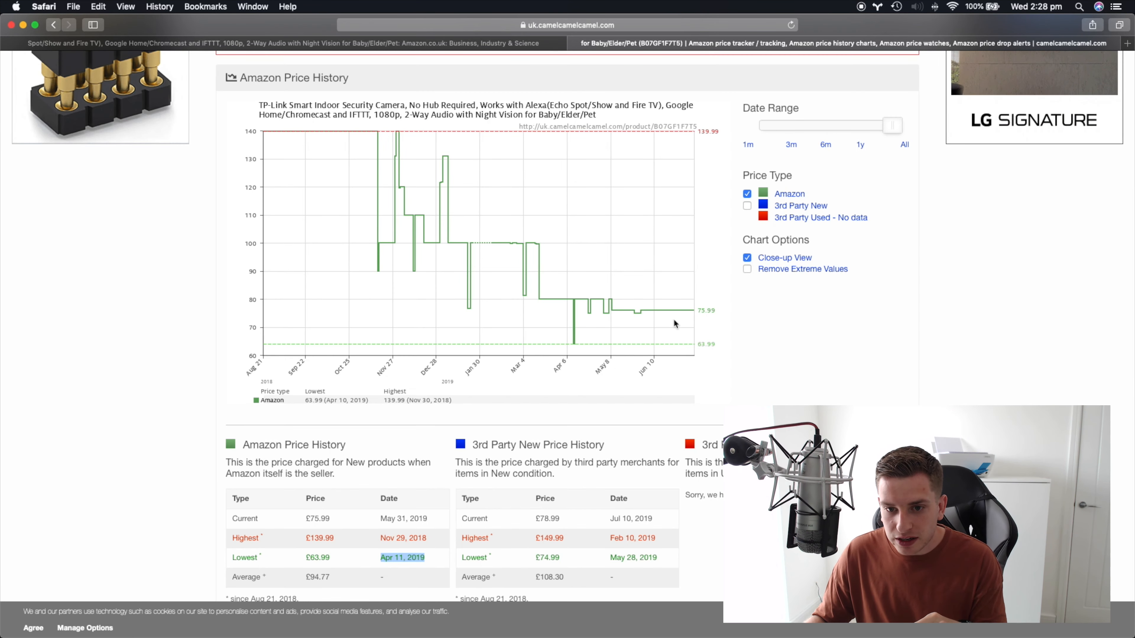
mouse_move(710, 318)
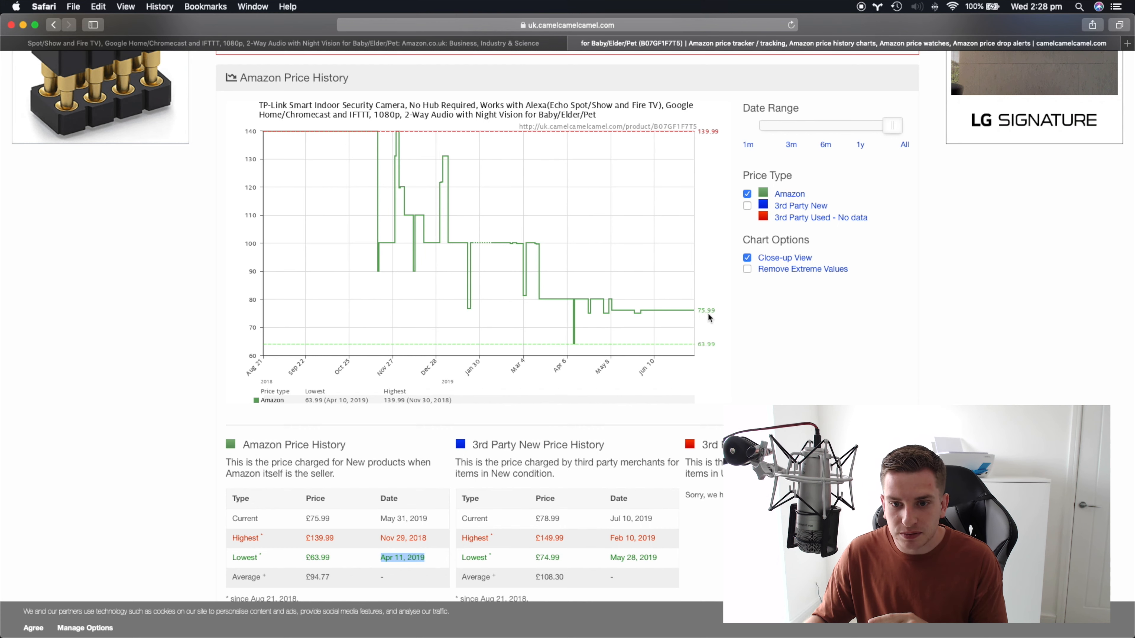
scroll(down, 3)
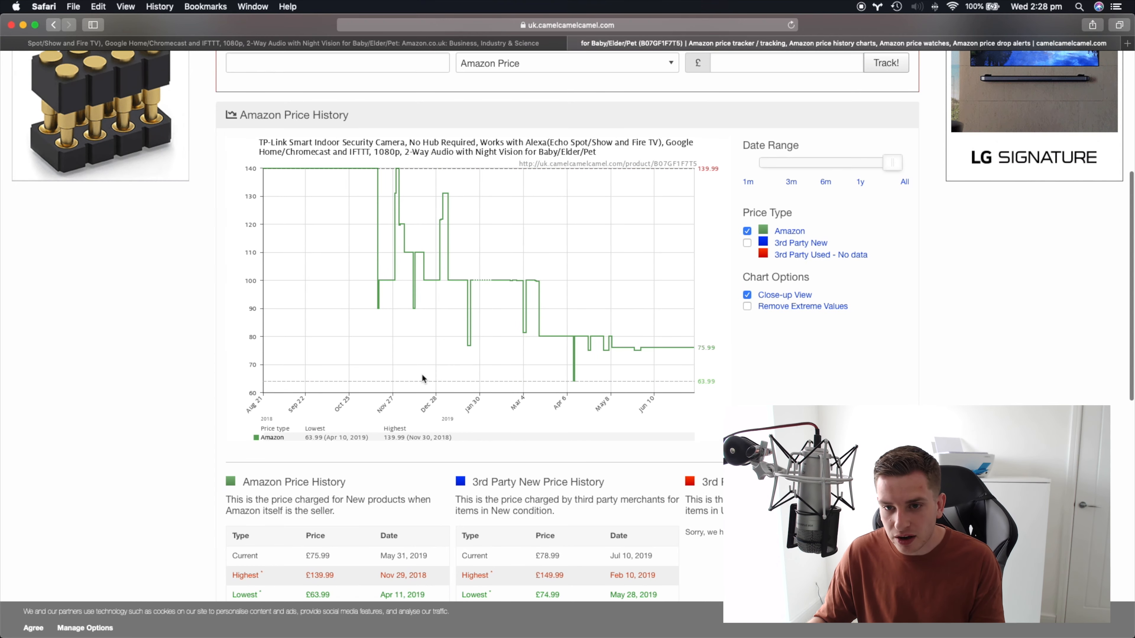
scroll(up, 3)
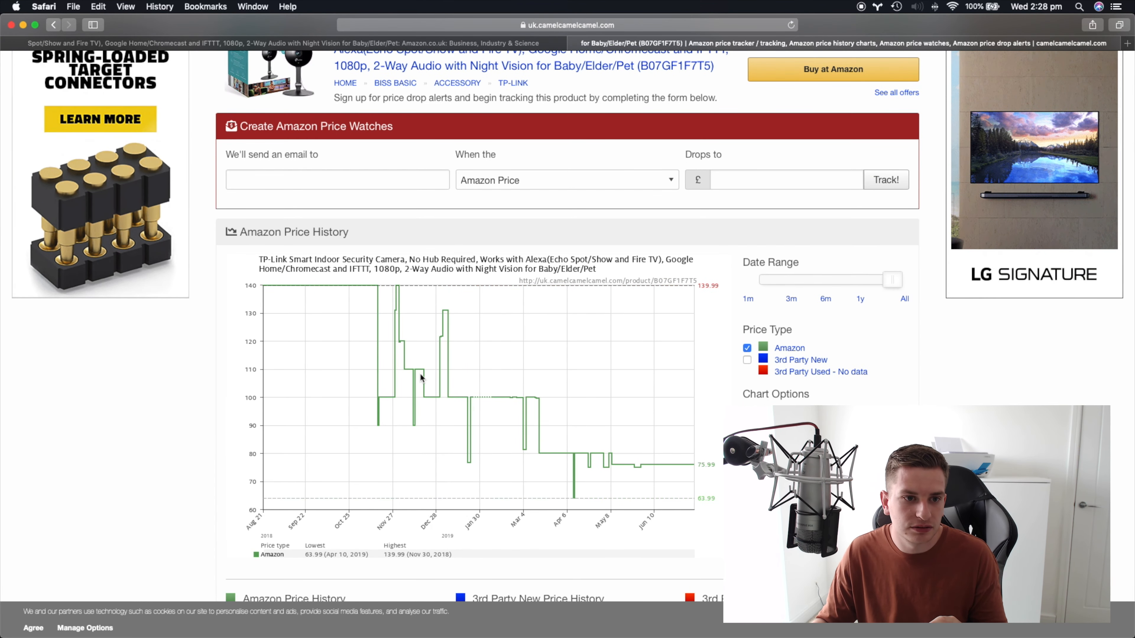
scroll(down, 3)
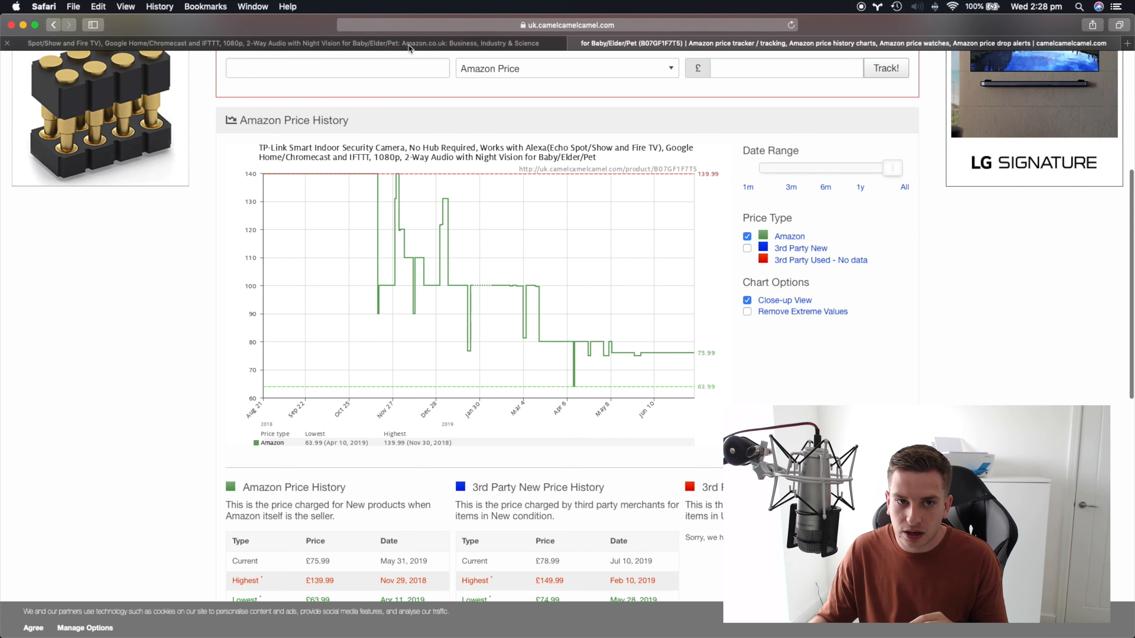